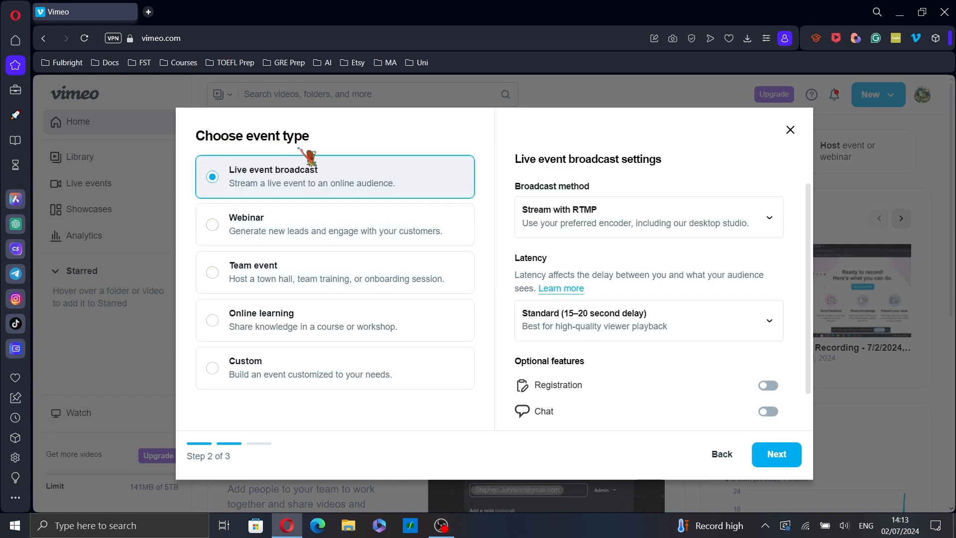
mouse_move(614, 247)
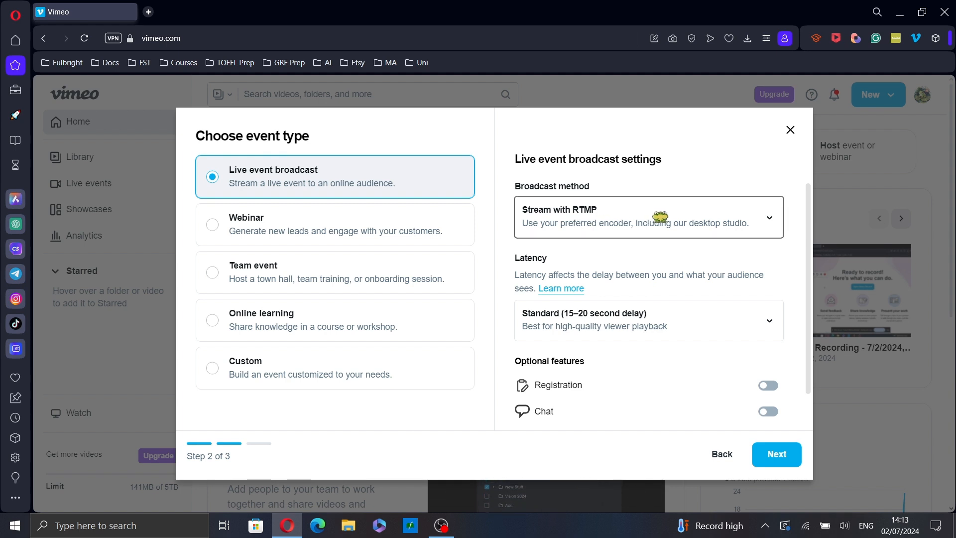
- Choose the web-based studio as broadcast method and switch on event registration
left_click(649, 217)
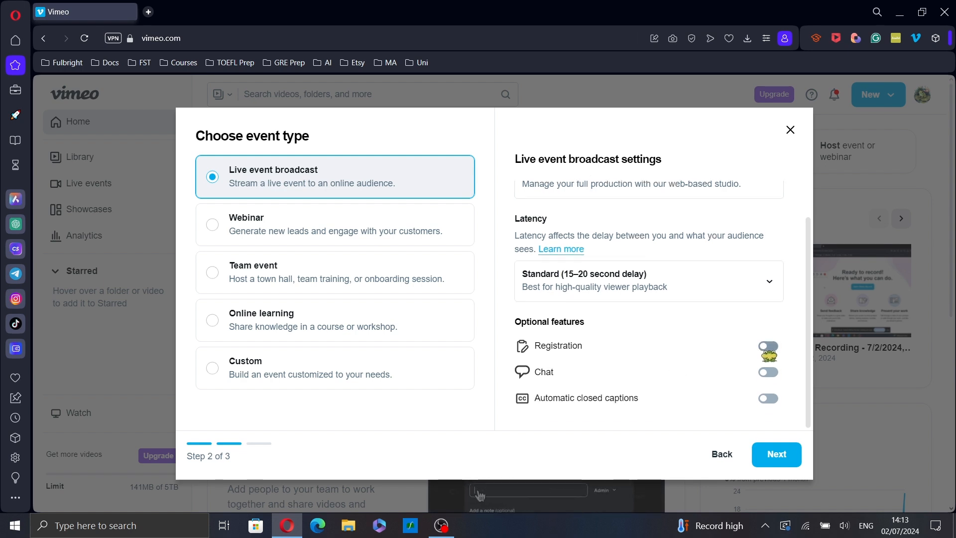
left_click(768, 346)
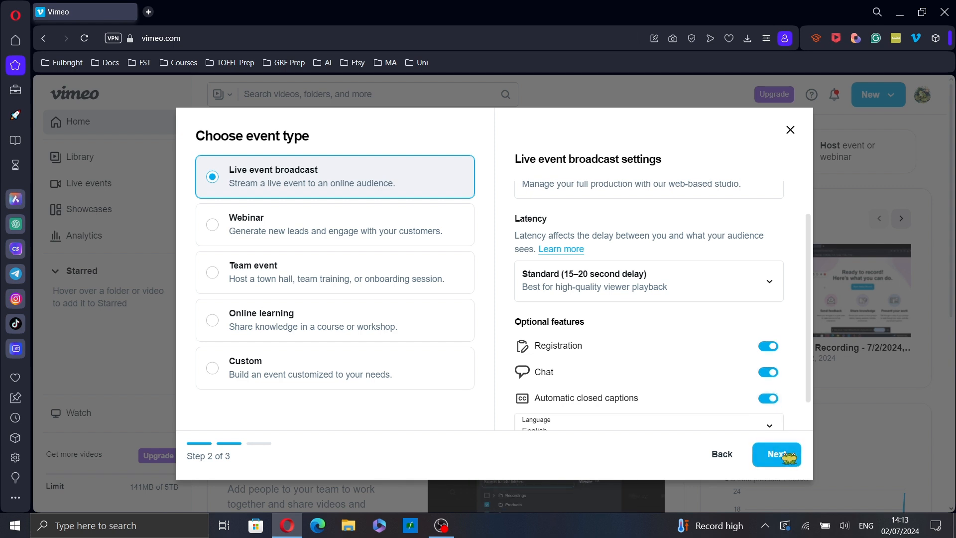
- Title the event 'Project 1' in the details step
left_click(777, 454)
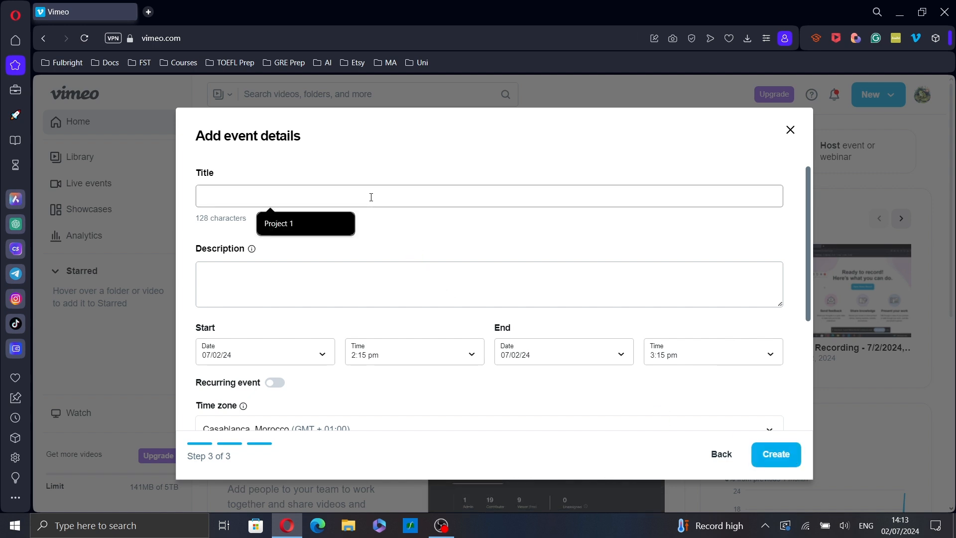
type("Project 1")
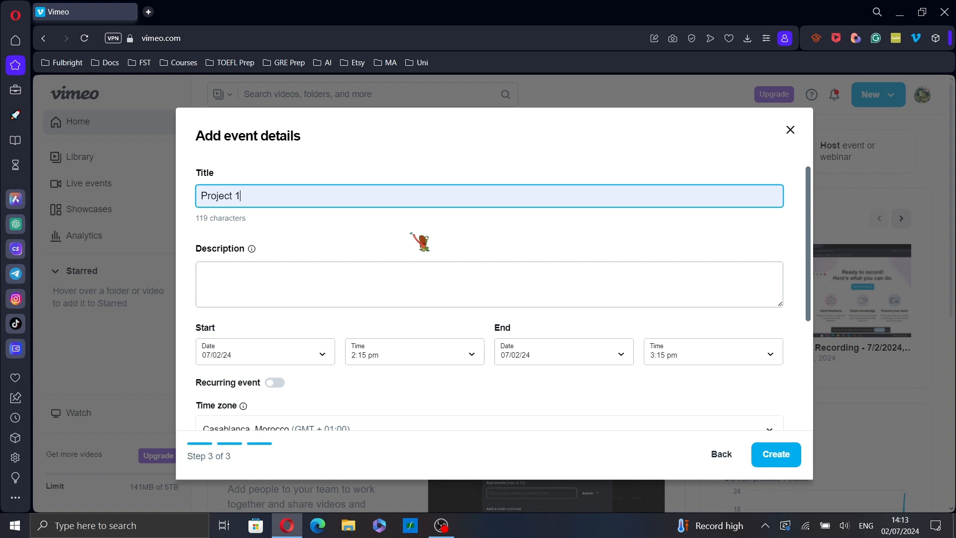
scroll("down", 3)
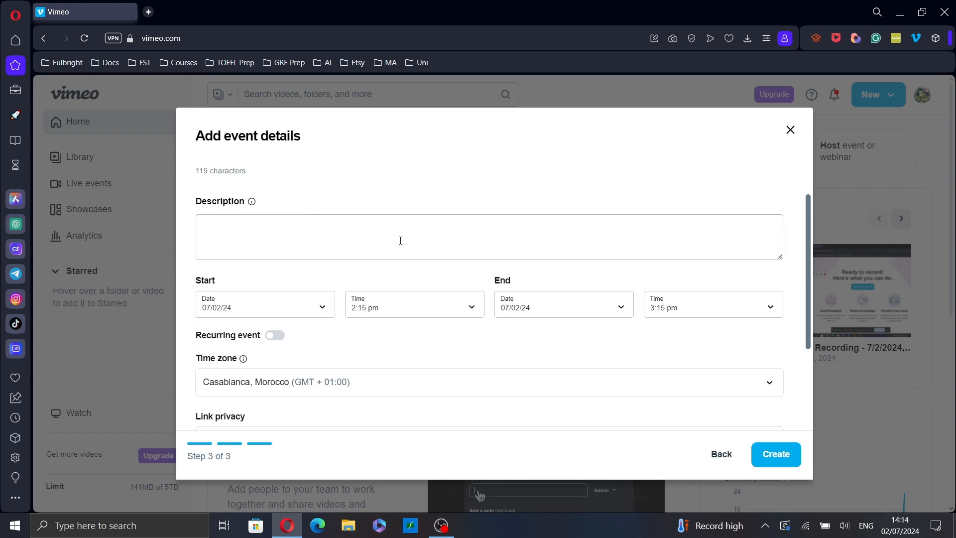
scroll("down", 3)
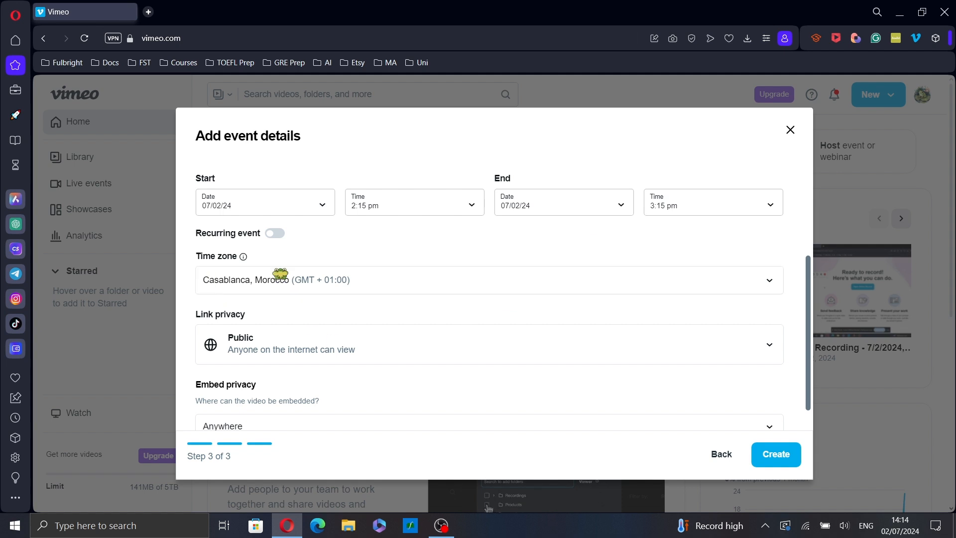
scroll("down", 3)
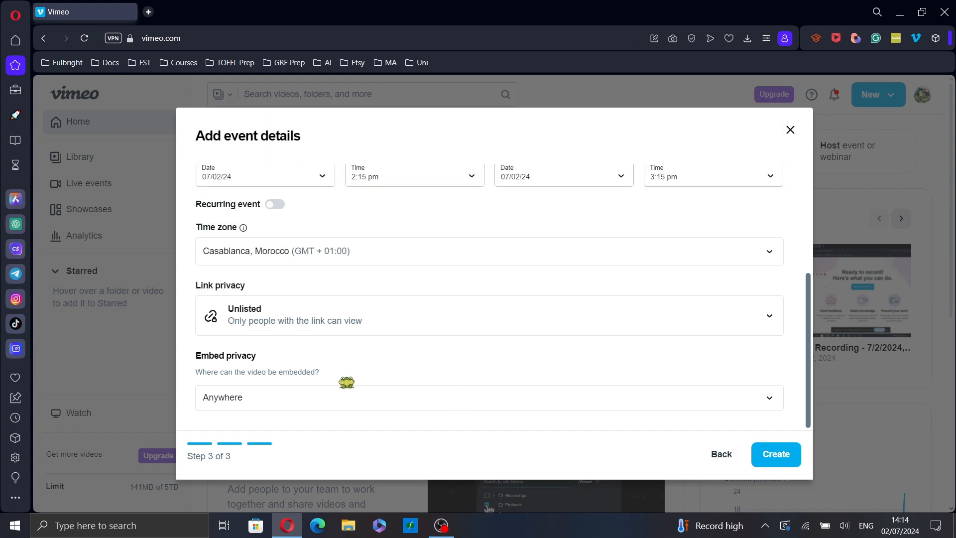
mouse_move(351, 395)
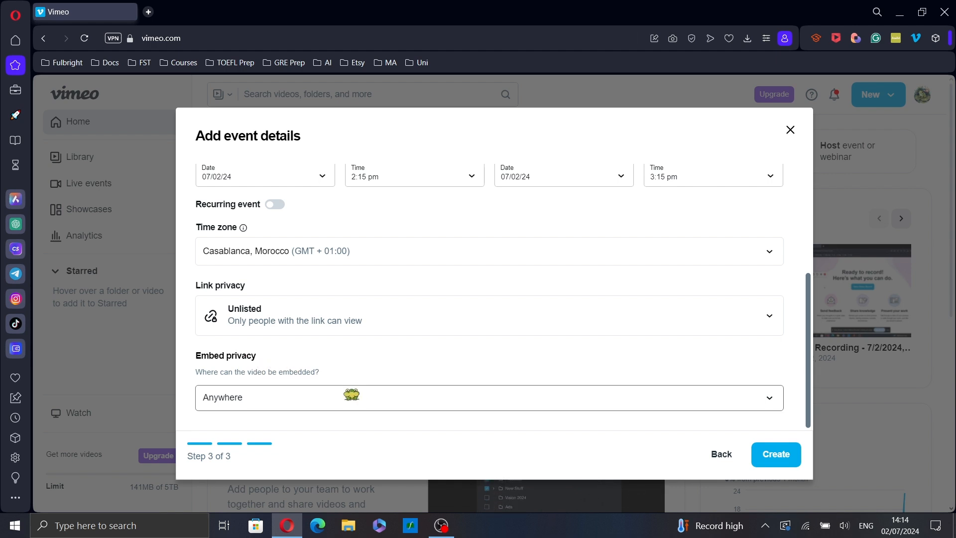
- Keep embed privacy as Anywhere and create the unlisted live event
left_click(488, 398)
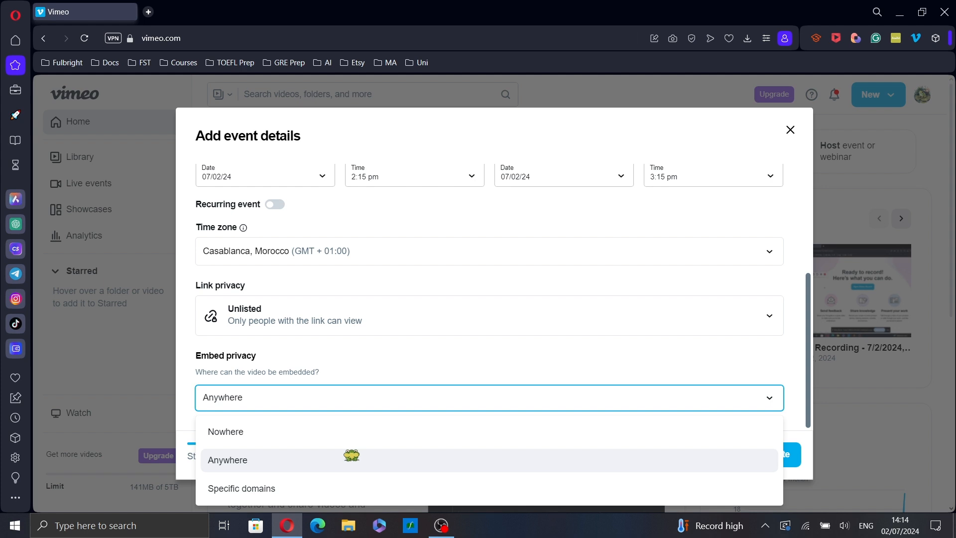
left_click(227, 460)
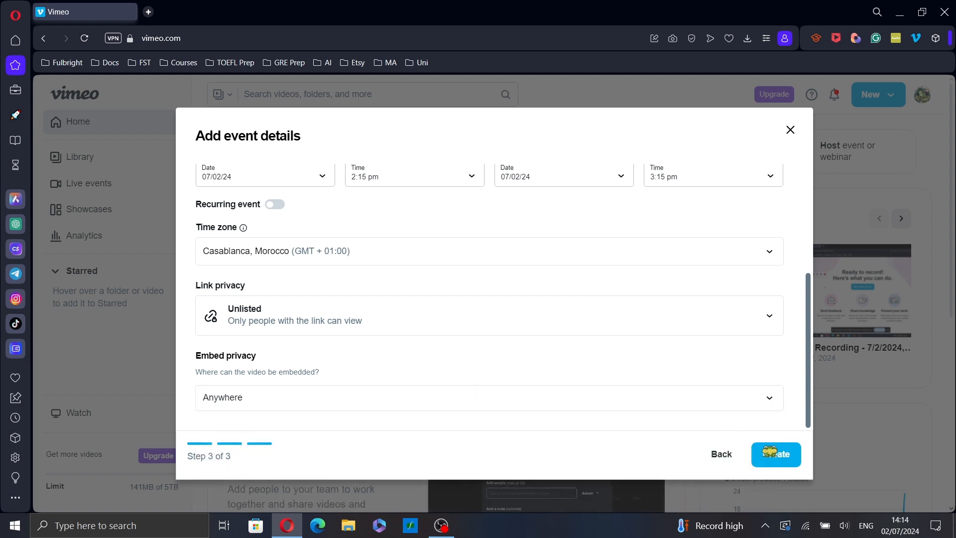
left_click(776, 454)
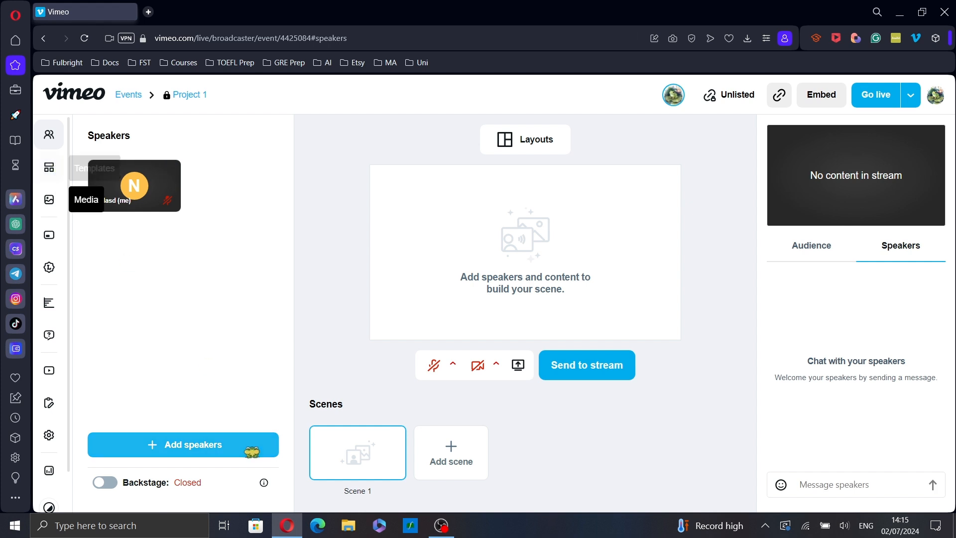
left_click(183, 444)
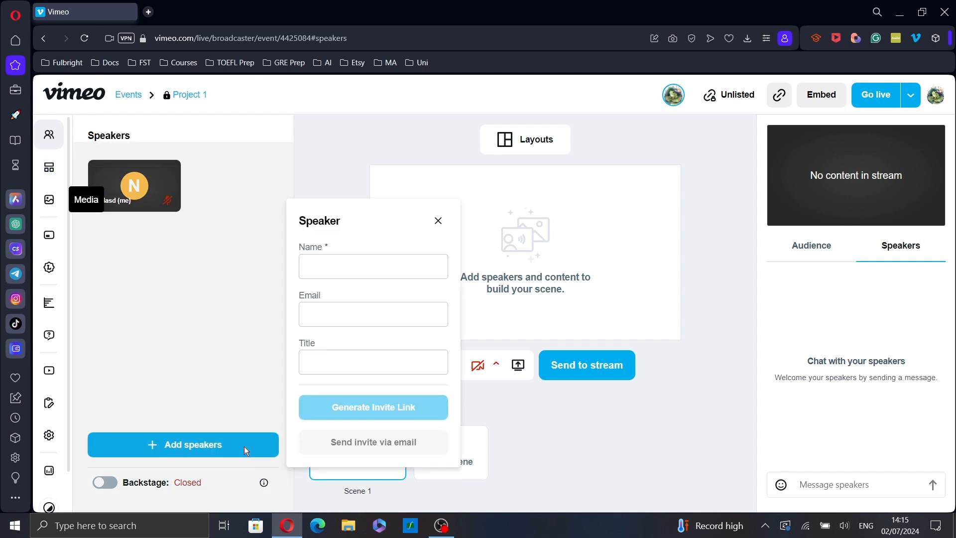
left_click(372, 266)
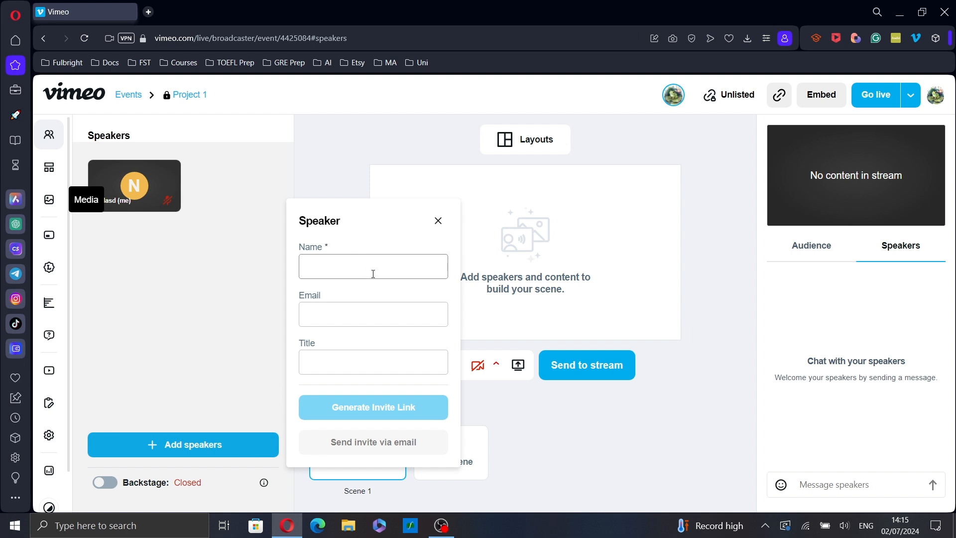
mouse_move(381, 411)
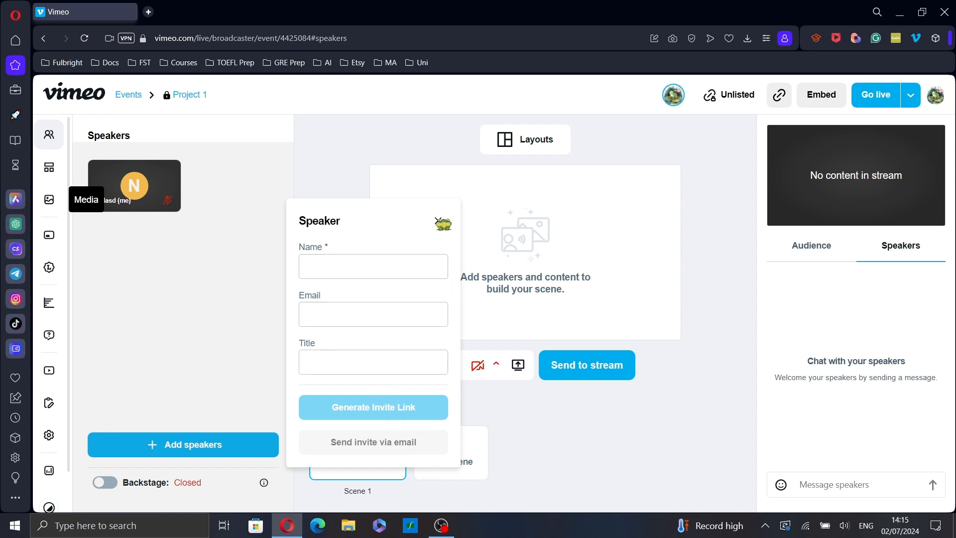
mouse_move(438, 220)
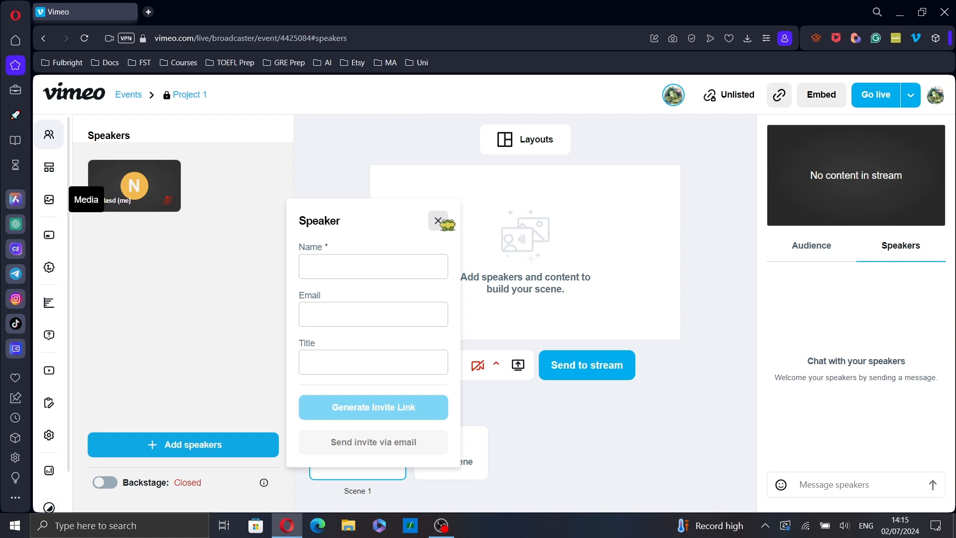
left_click(438, 220)
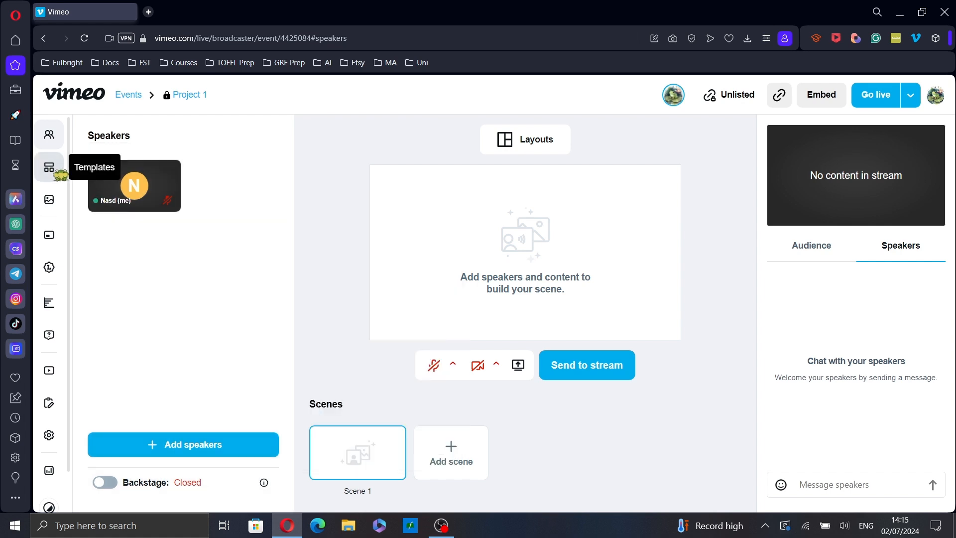
- Browse the scene templates, media, lower thirds, branding and polls panels
left_click(49, 167)
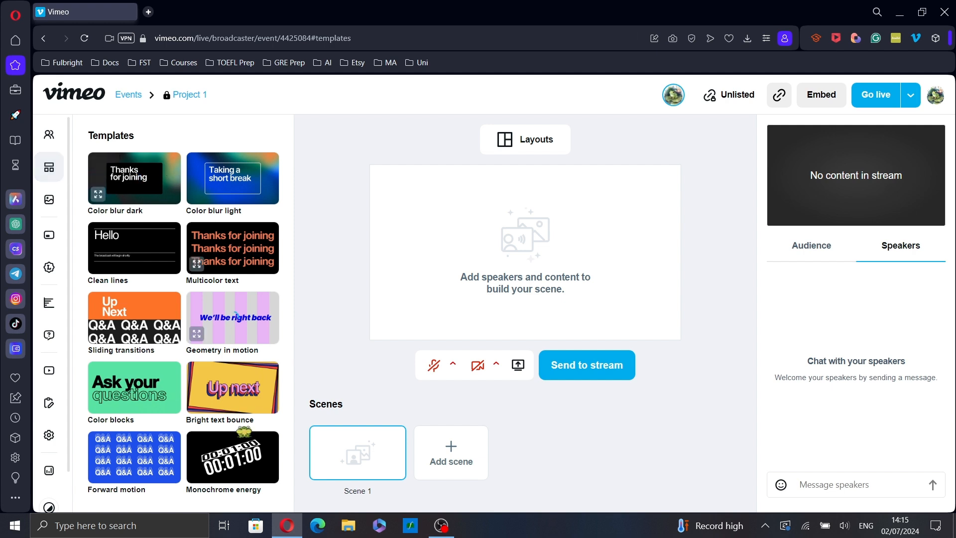
left_click(49, 199)
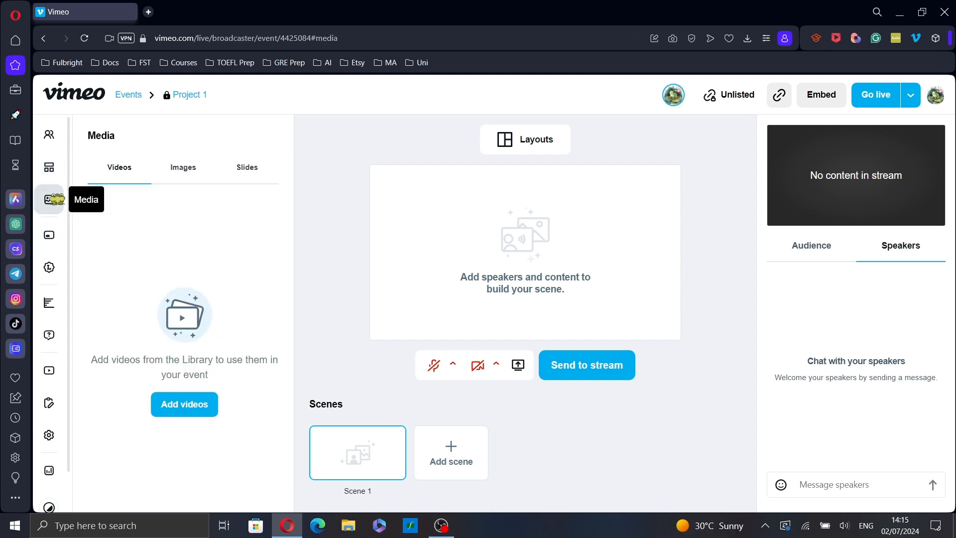
mouse_move(49, 235)
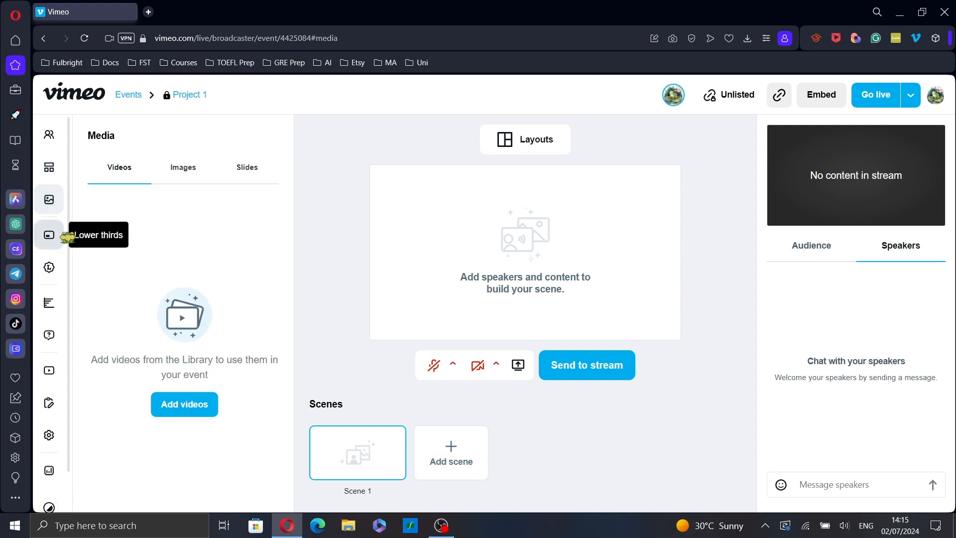
left_click(49, 234)
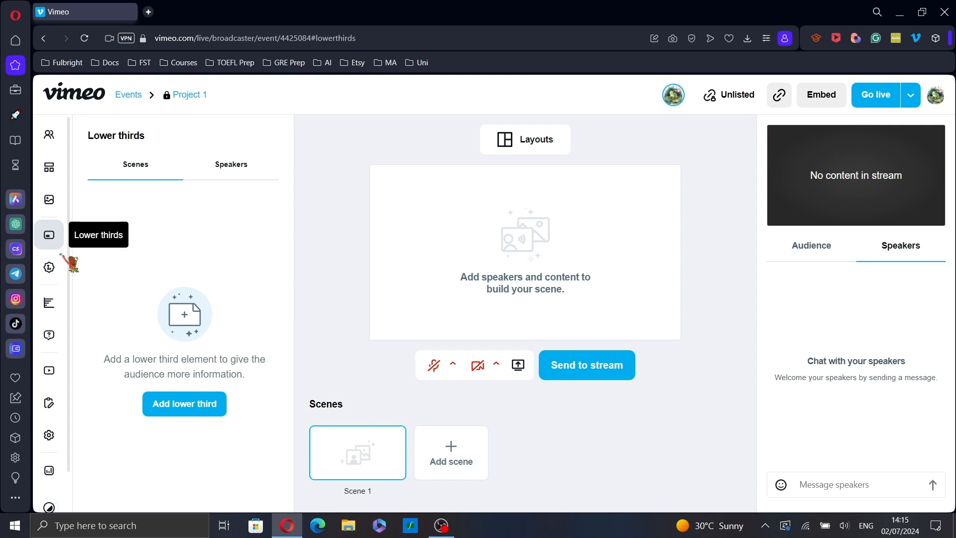
left_click(49, 267)
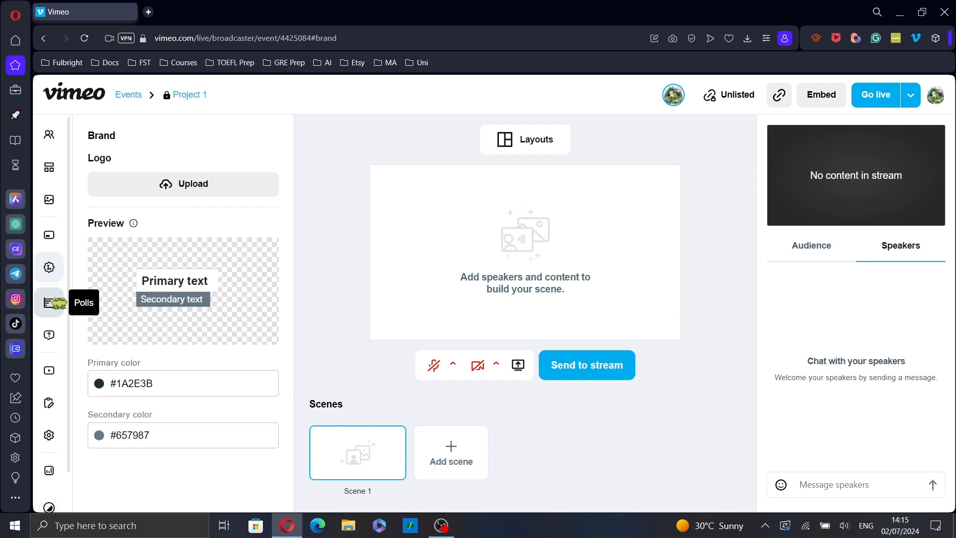
left_click(48, 303)
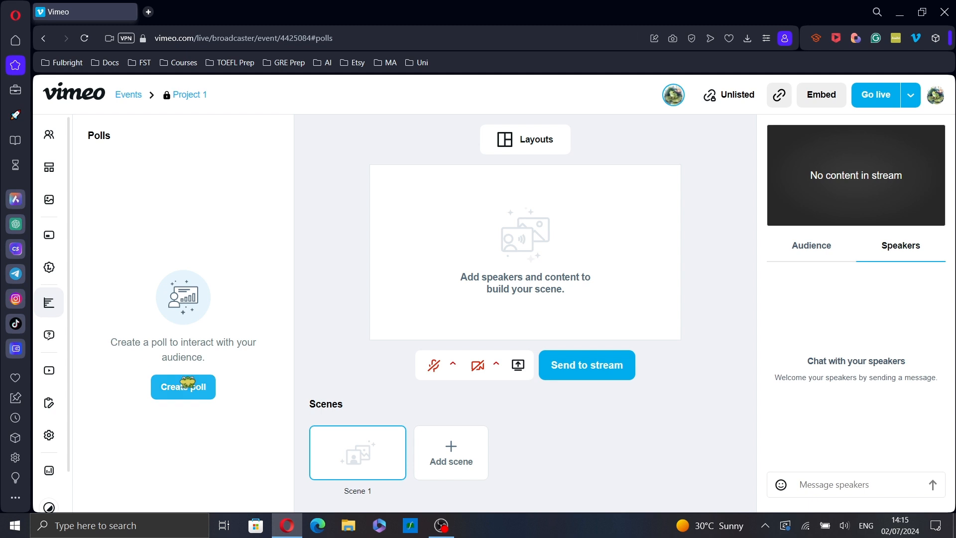
mouse_move(75, 340)
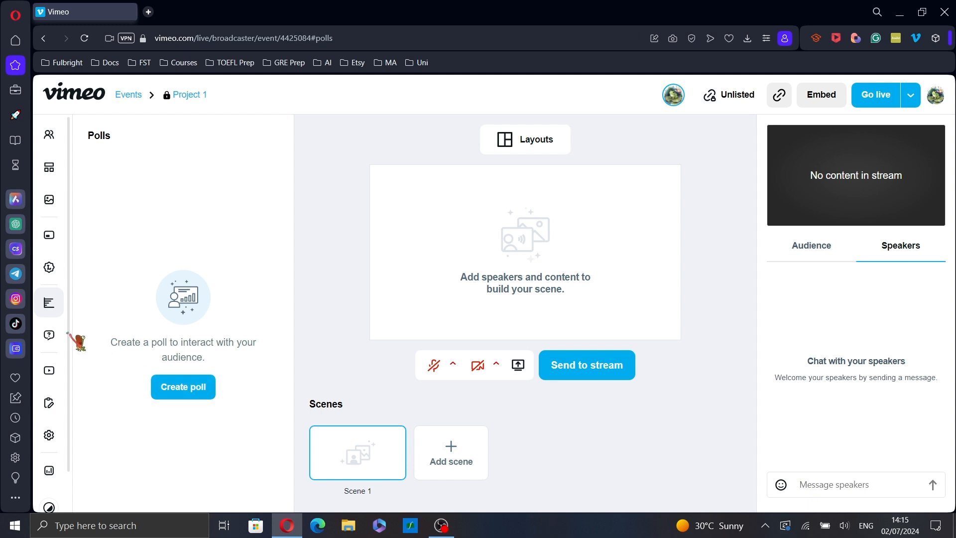
- Browse the Q&A, registration and event settings panels, then return to Speakers
left_click(48, 335)
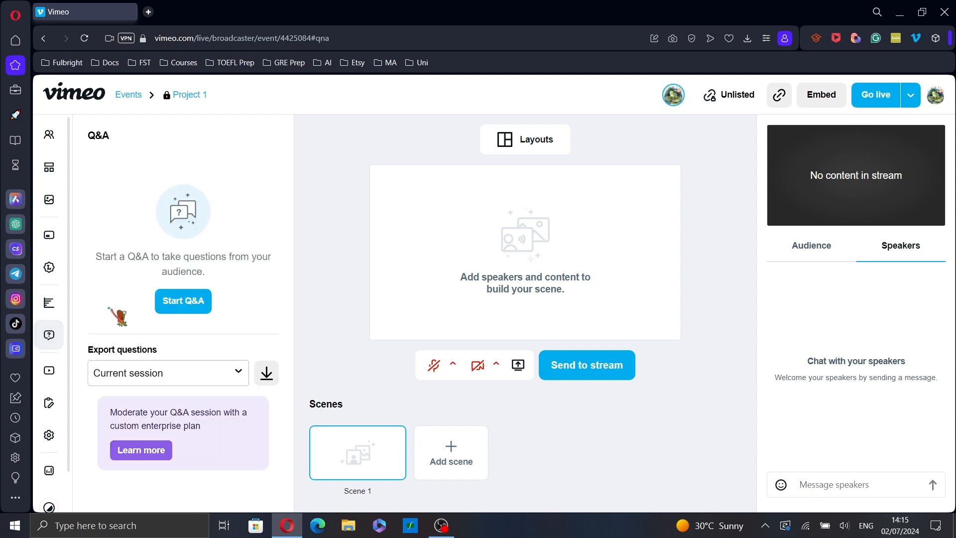
mouse_move(48, 369)
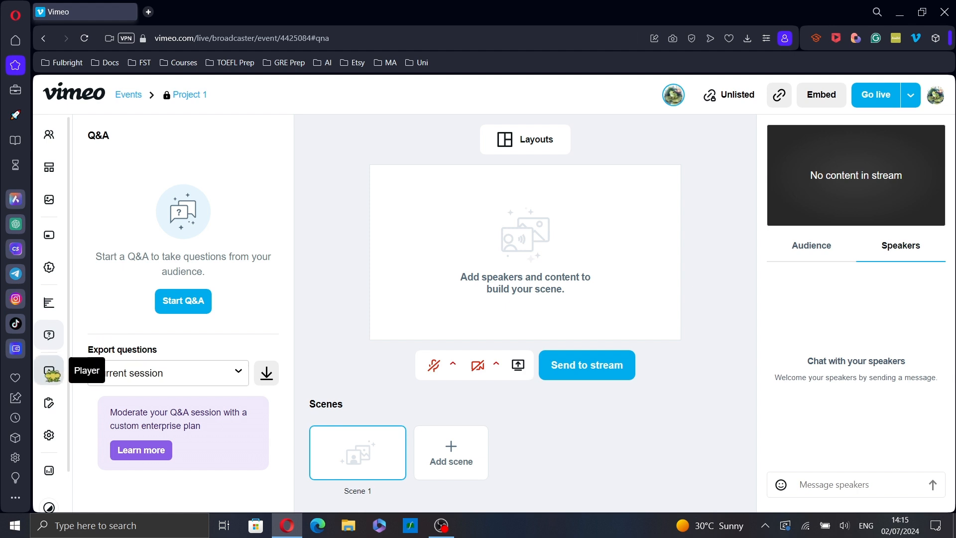
left_click(48, 402)
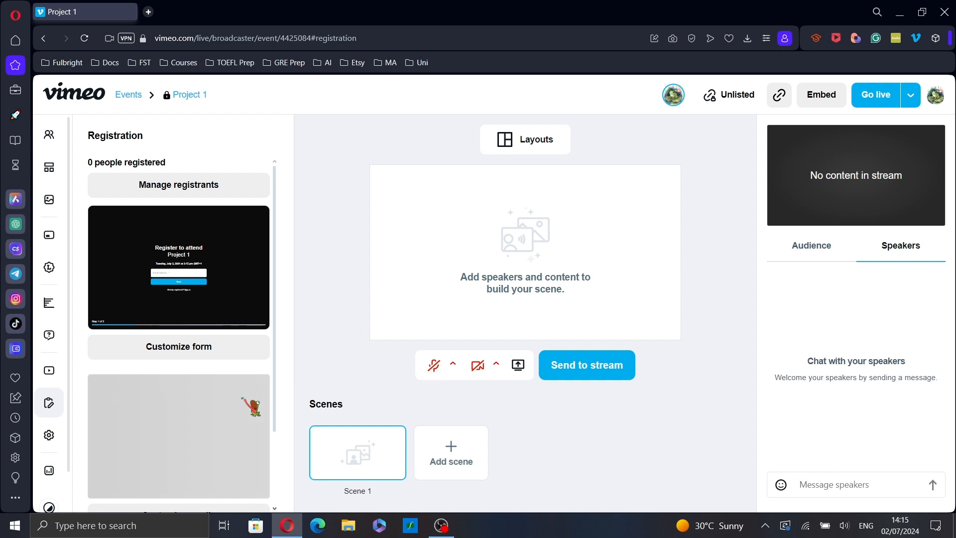
scroll("down", 3)
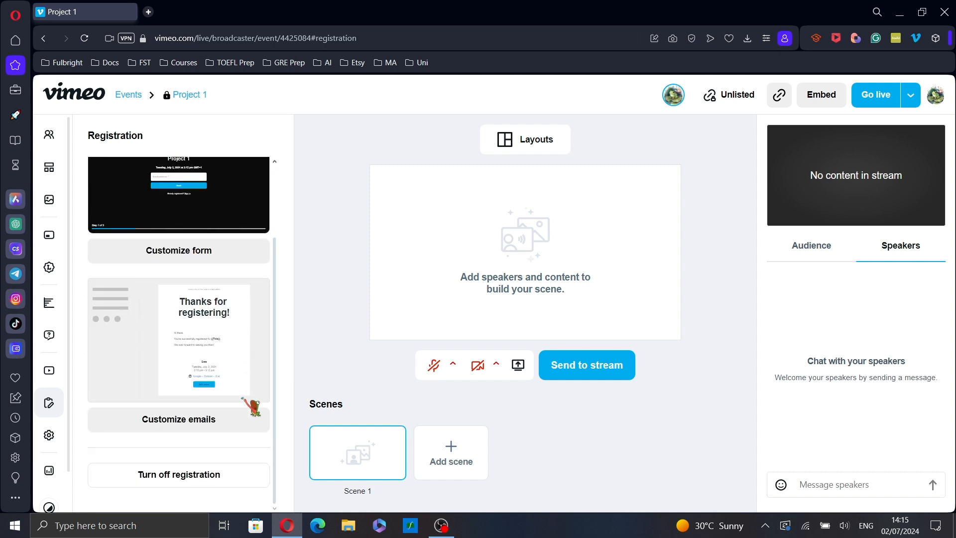
mouse_move(135, 468)
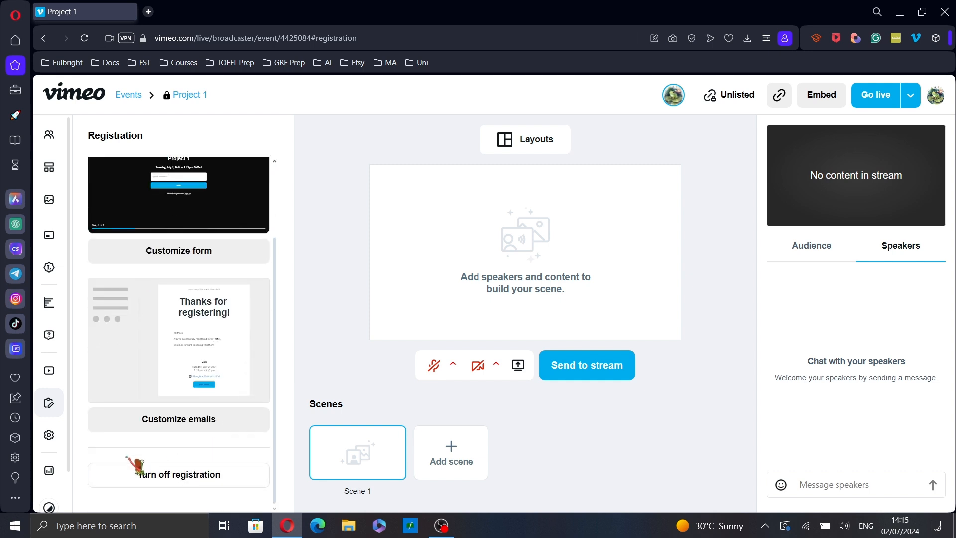
mouse_move(48, 434)
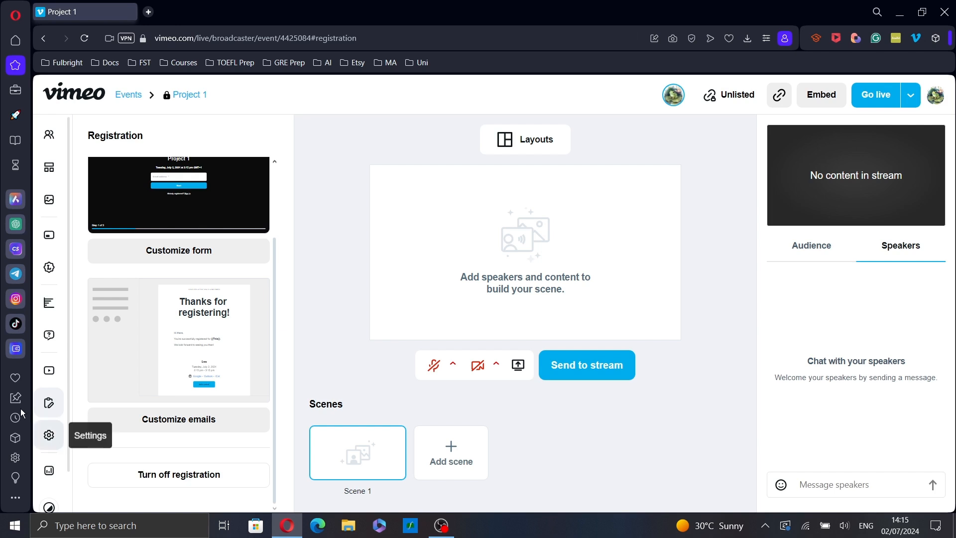
left_click(48, 434)
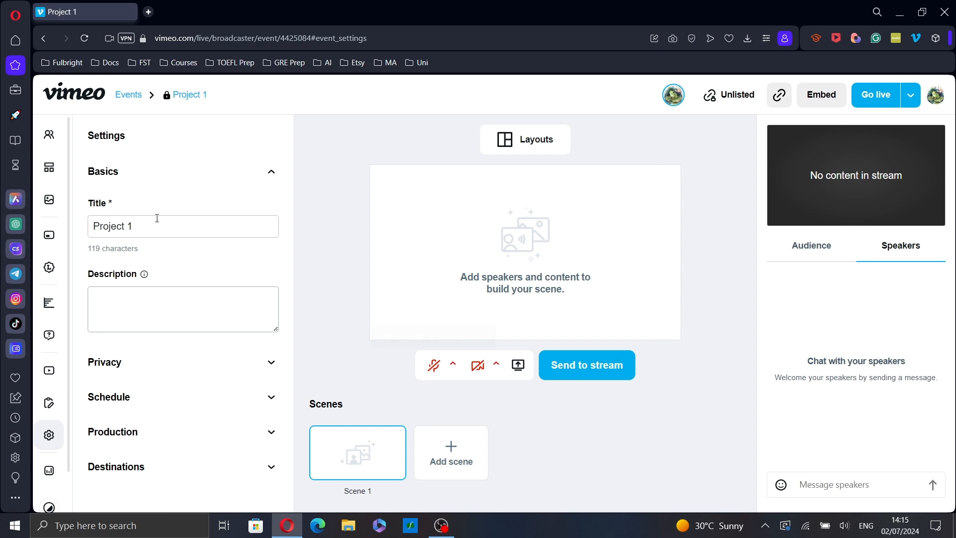
left_click(49, 134)
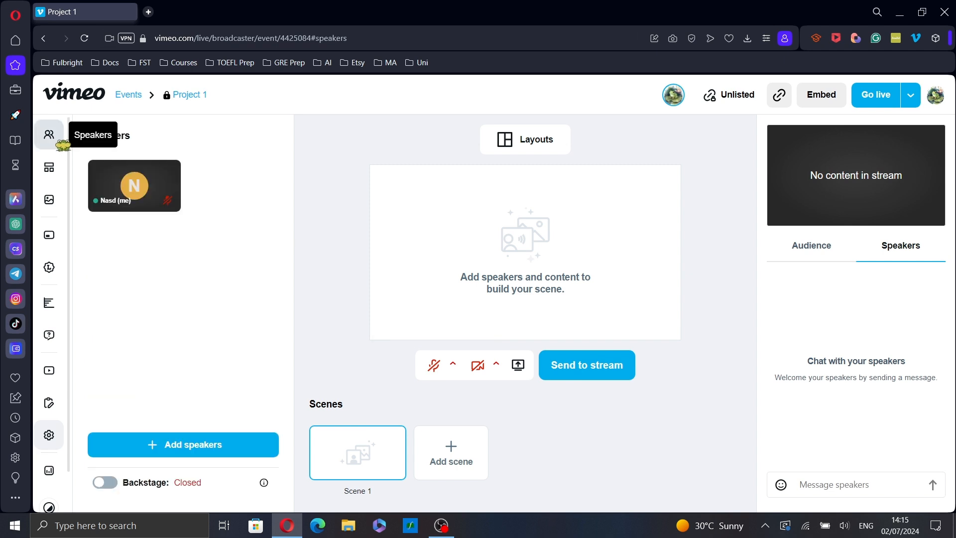
mouse_move(595, 241)
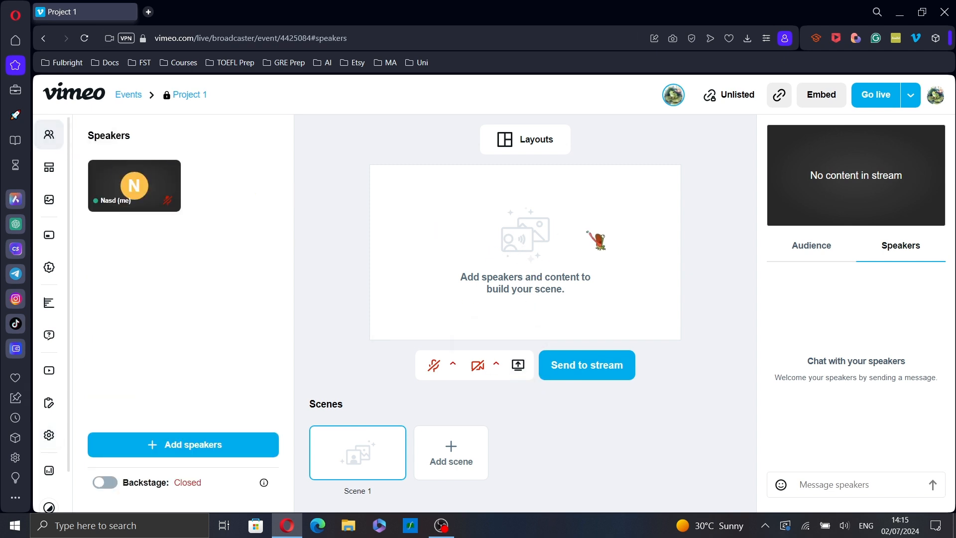
- Add the host speaker tile into Scene 1 so it fills the canvas
left_click(526, 138)
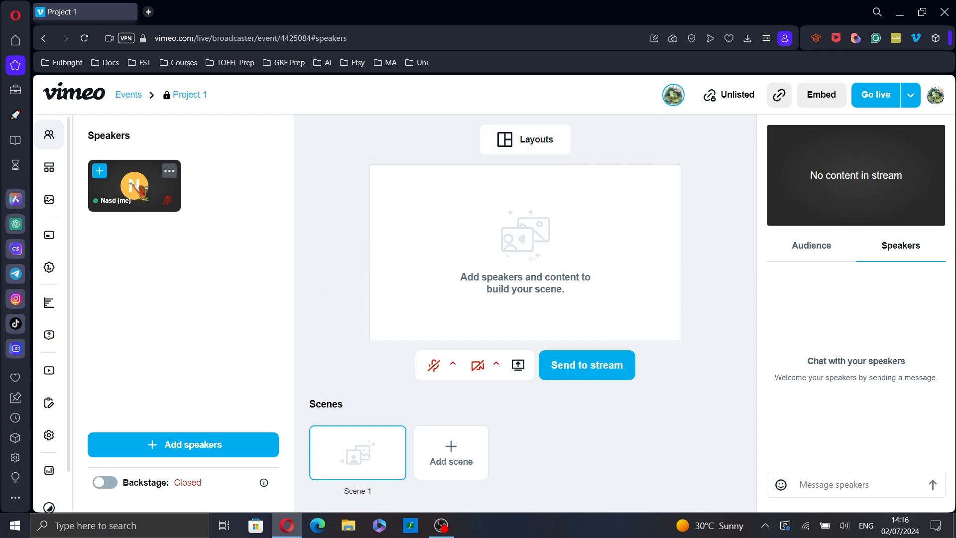
left_click_drag(134, 187, 543, 256)
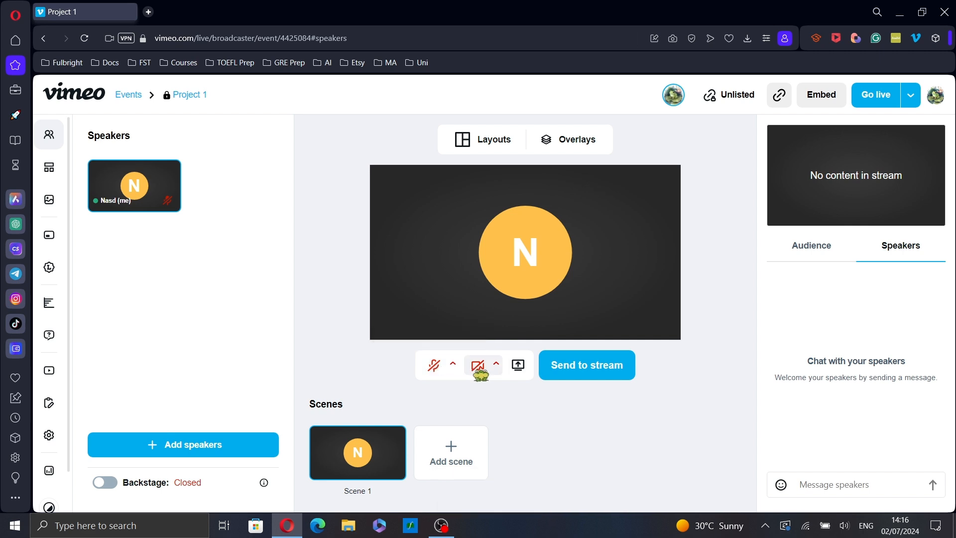
mouse_move(496, 364)
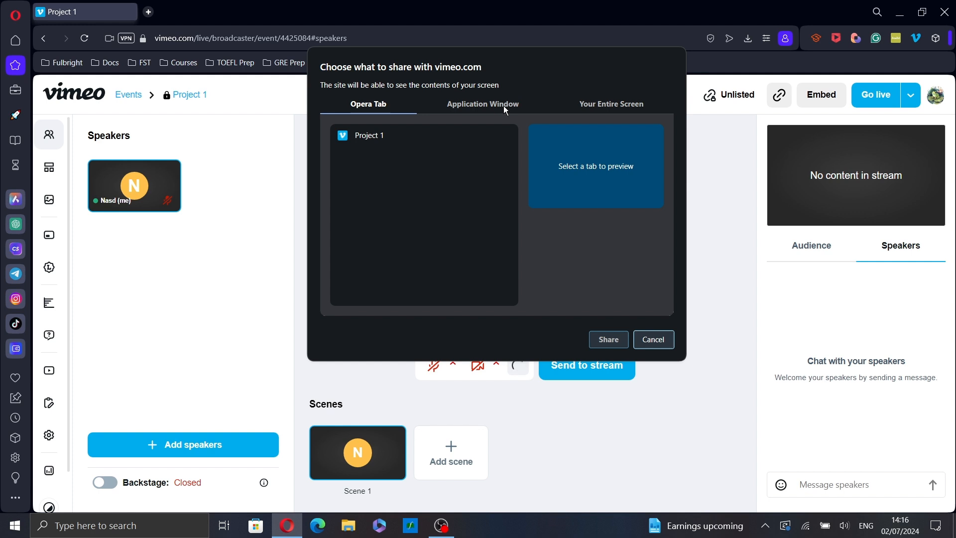
- Share the entire screen so it appears in Scene 1's preview
left_click(483, 105)
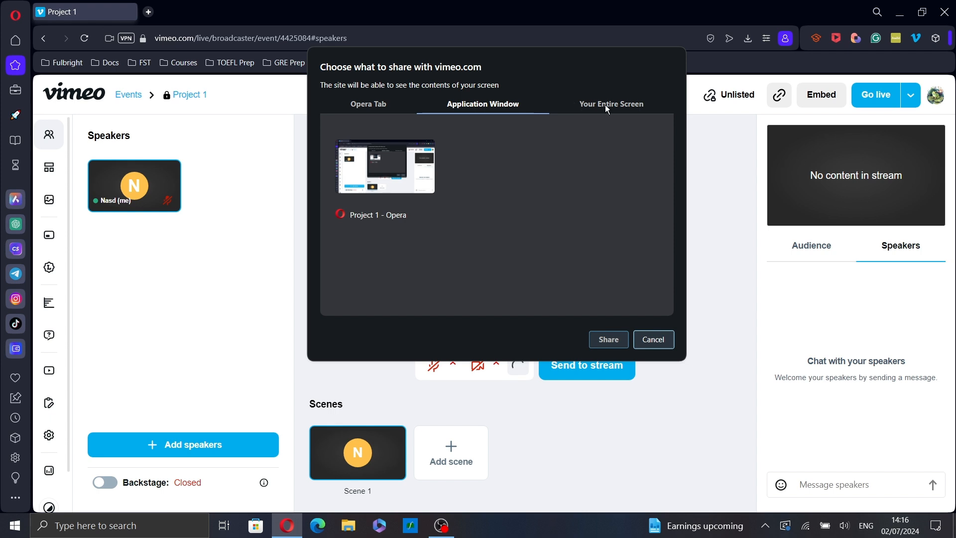
left_click(611, 105)
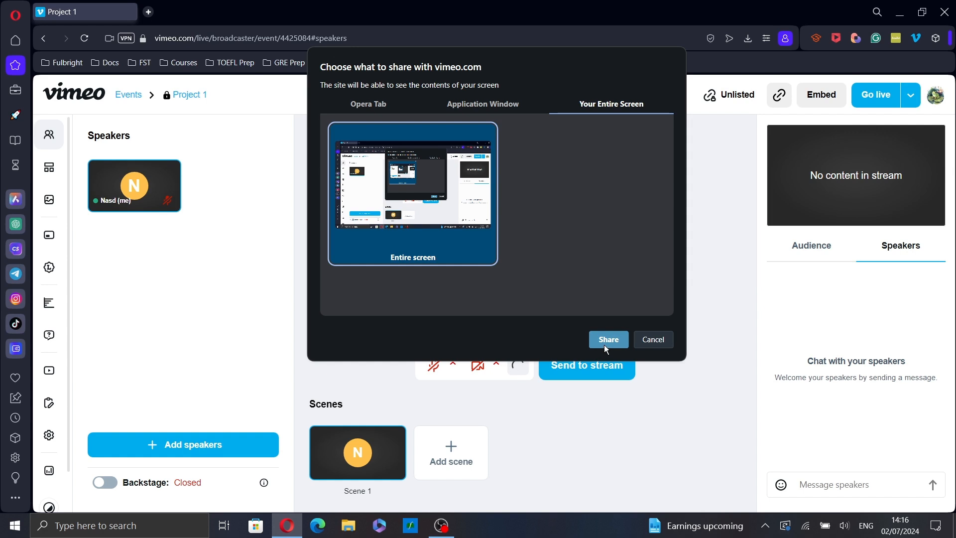
left_click(608, 338)
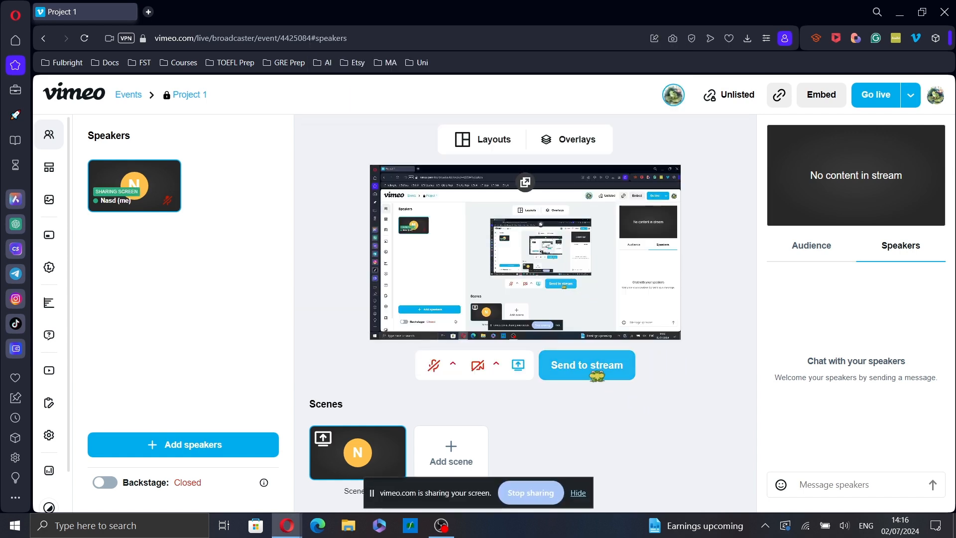
- Send the shared-screen scene to the stream, go live and check audience and speakers chat
left_click(876, 95)
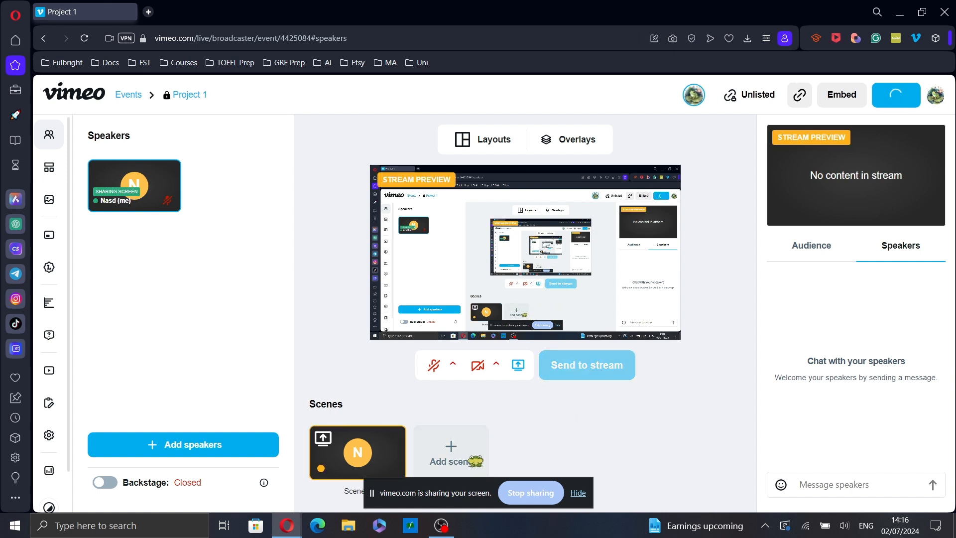
left_click(451, 450)
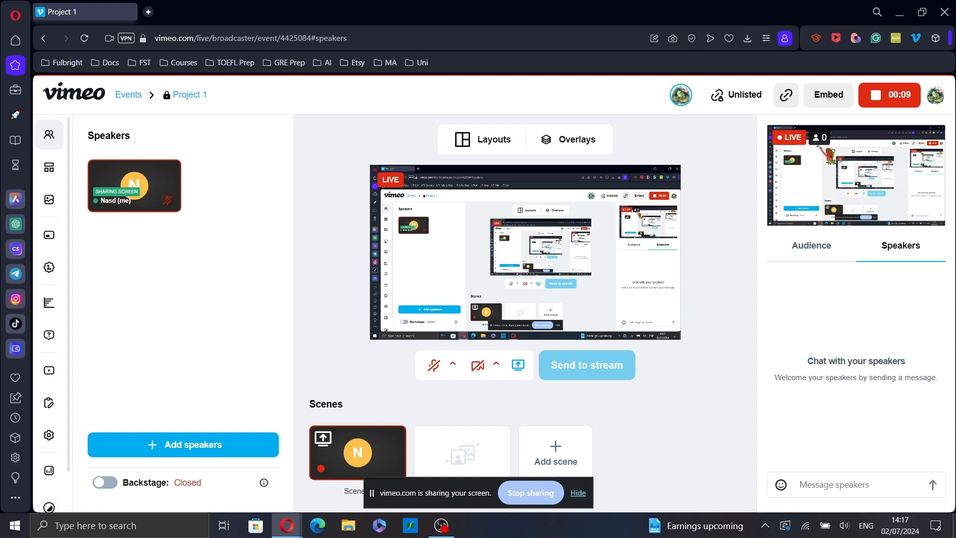
left_click(811, 245)
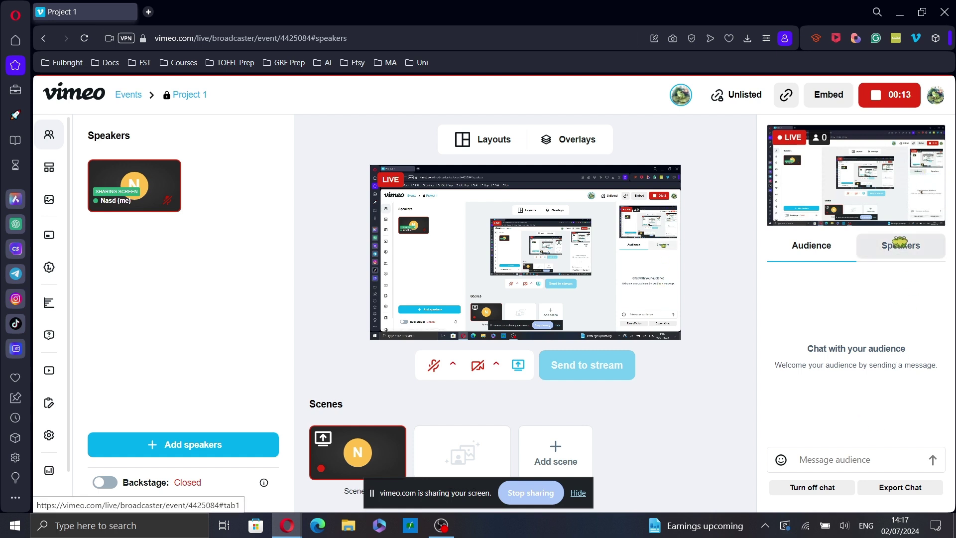
left_click(900, 245)
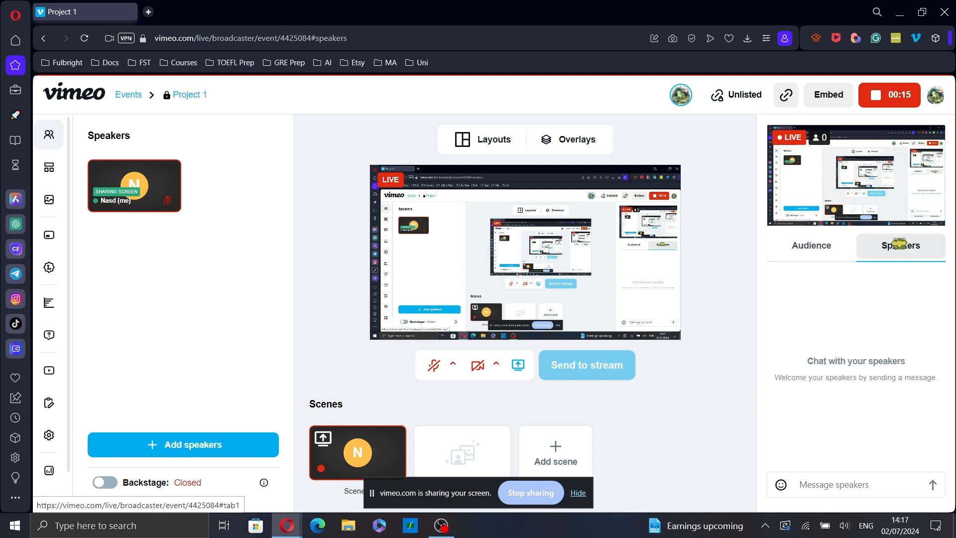
left_click(811, 245)
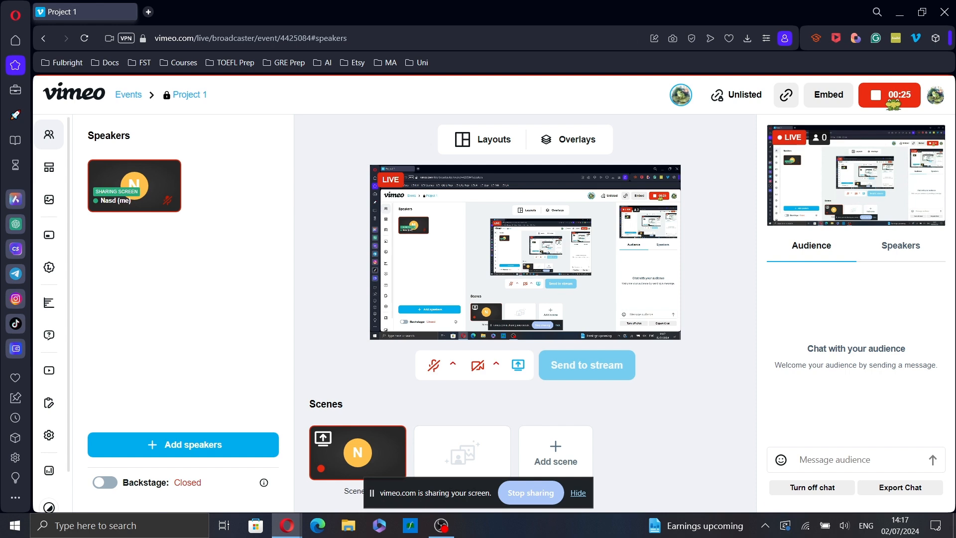
- End the live event via the stop button and stop screen sharing
left_click(888, 94)
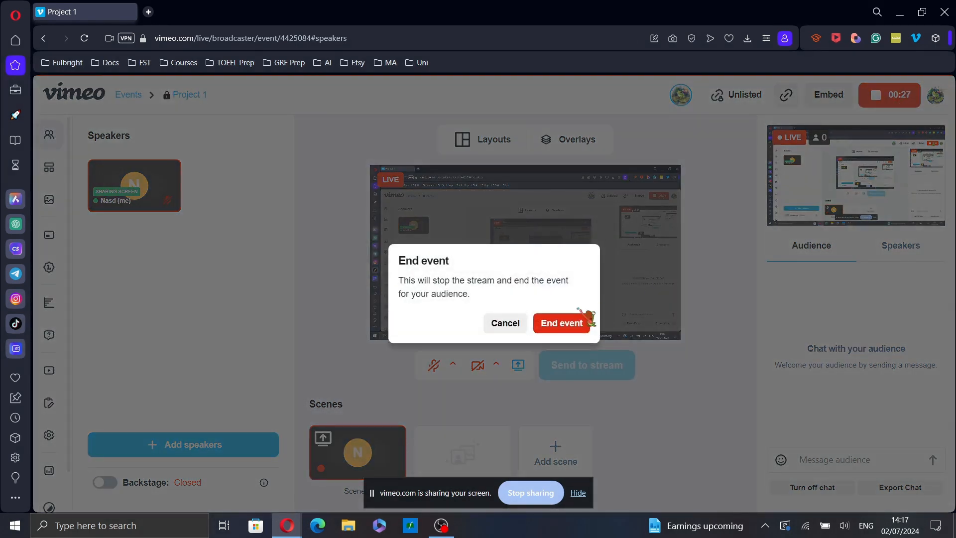
left_click(562, 323)
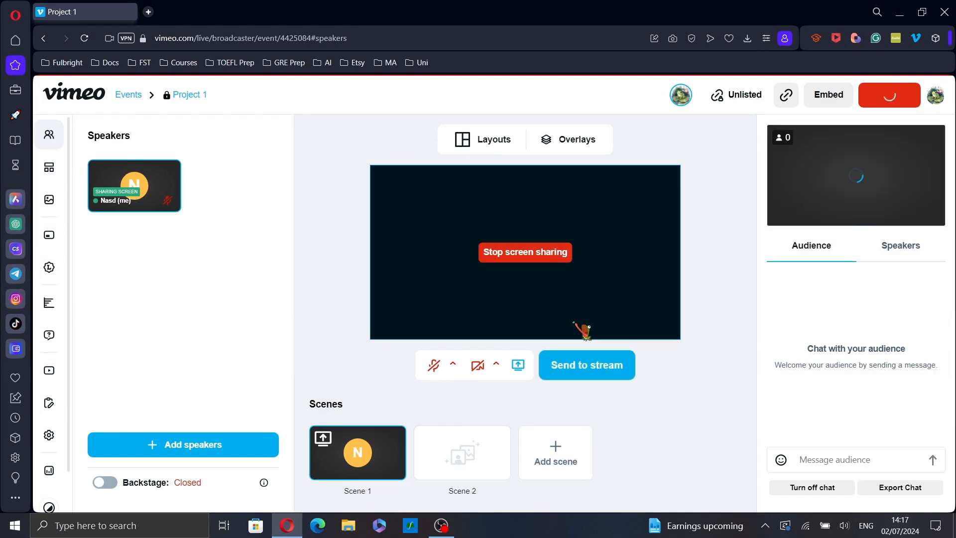
left_click(889, 94)
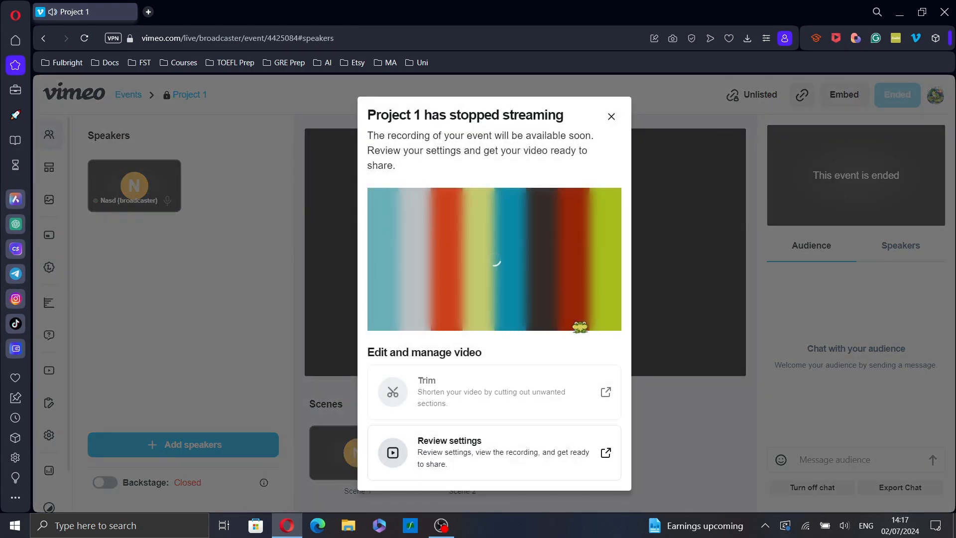